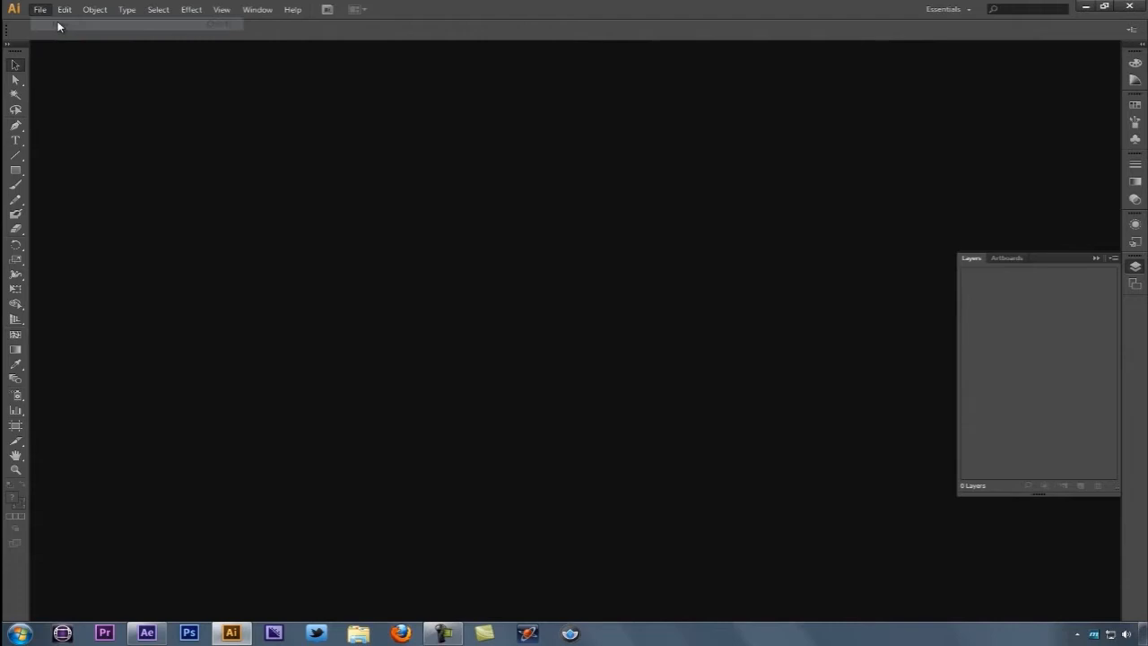
# Create a new 1280 × 720 pt Illustrator document with the default settings.
pyautogui.click(64, 23)
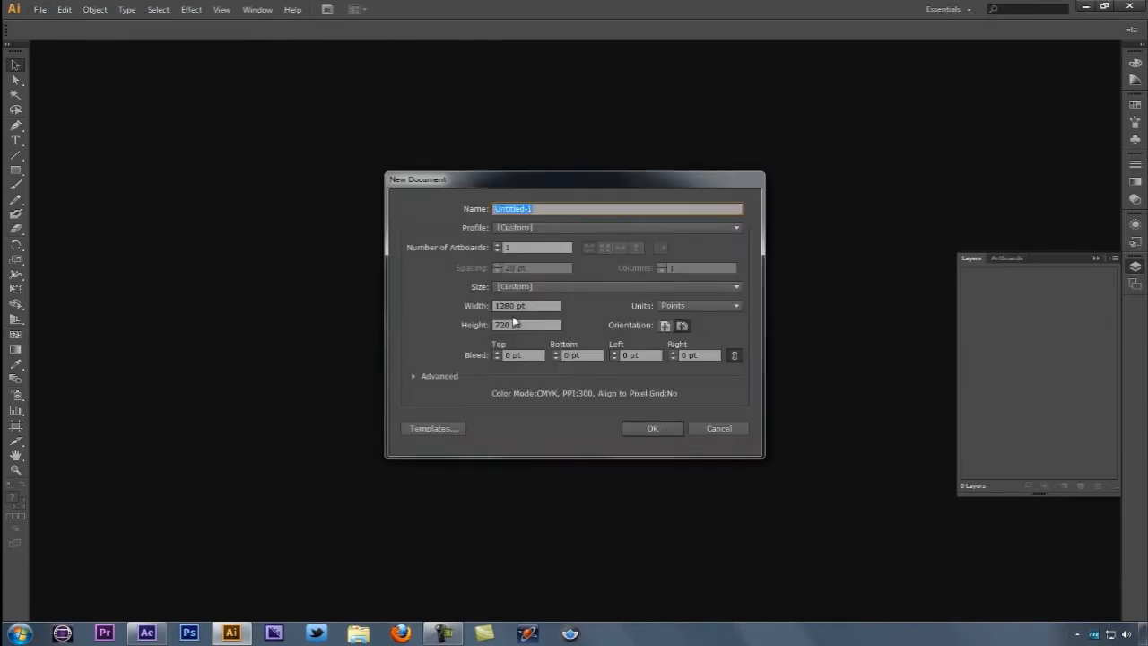
pyautogui.click(651, 428)
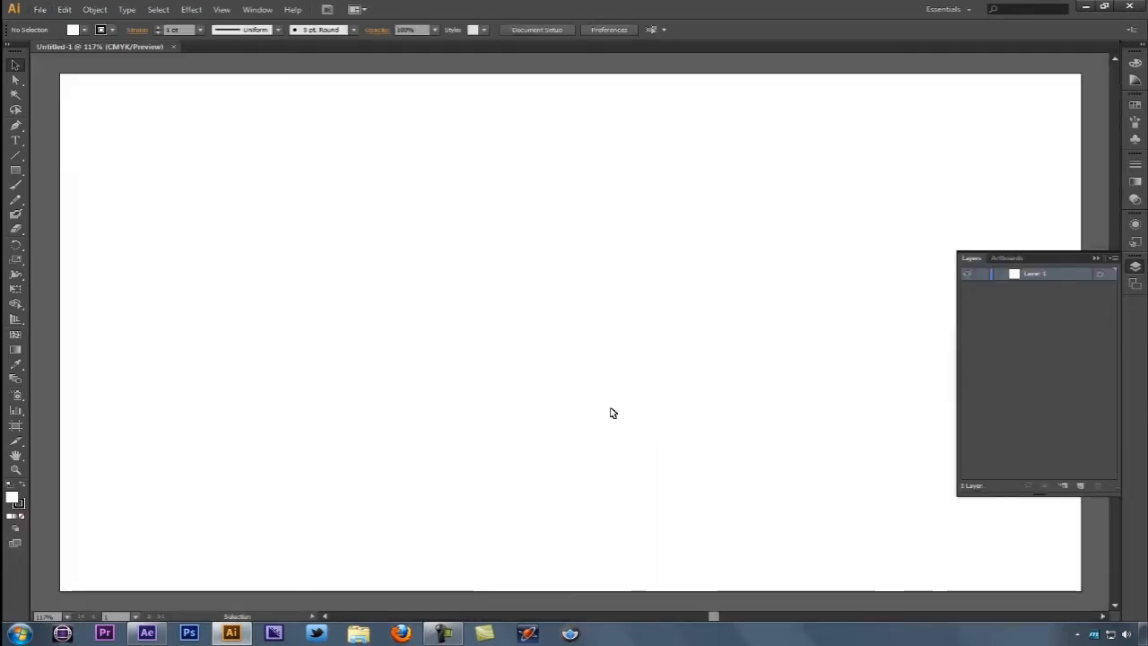
# Draw a large five-pointed star with the Star Tool and fill it olive green.
pyautogui.click(15, 170)
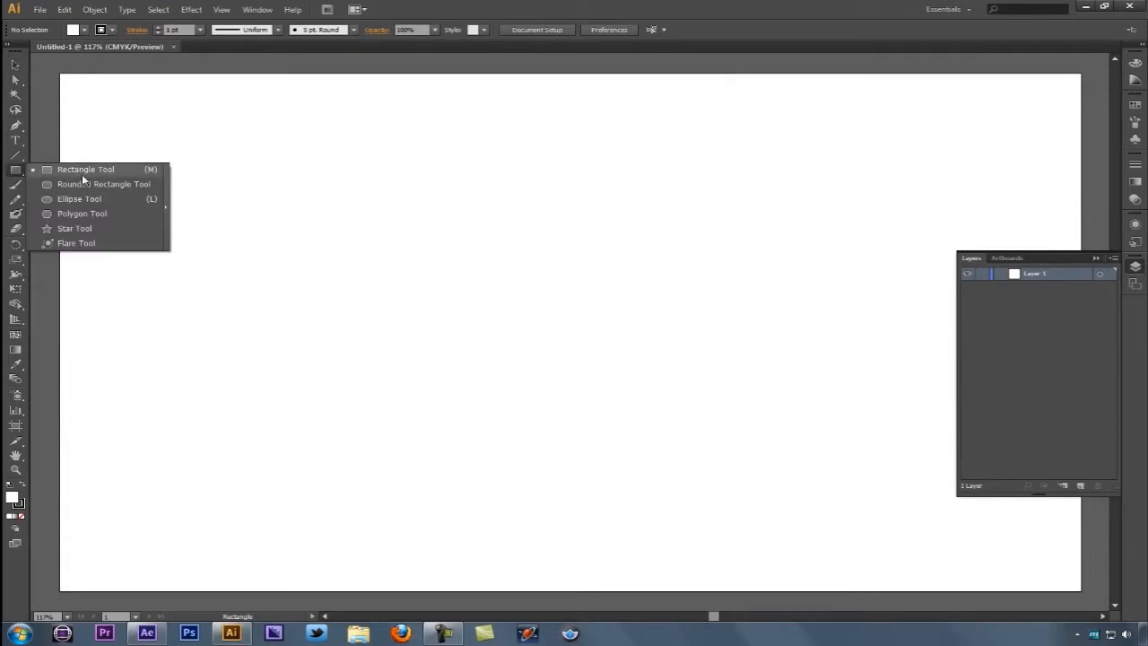
pyautogui.click(75, 227)
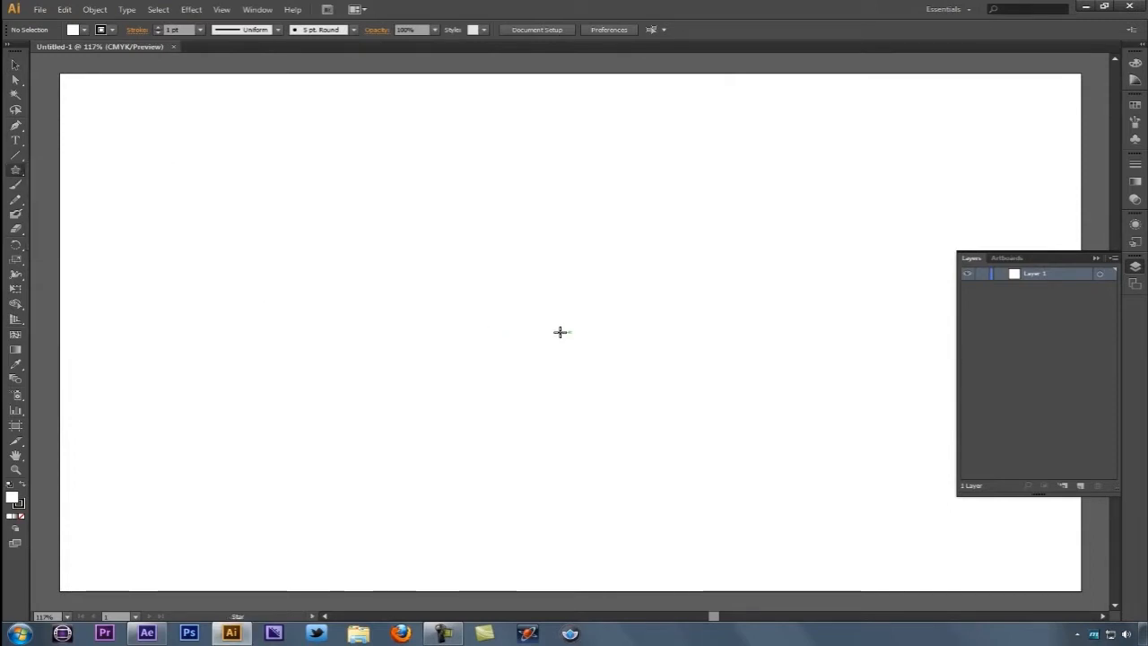
pyautogui.moveTo(562, 332); pyautogui.dragTo(374, 200)
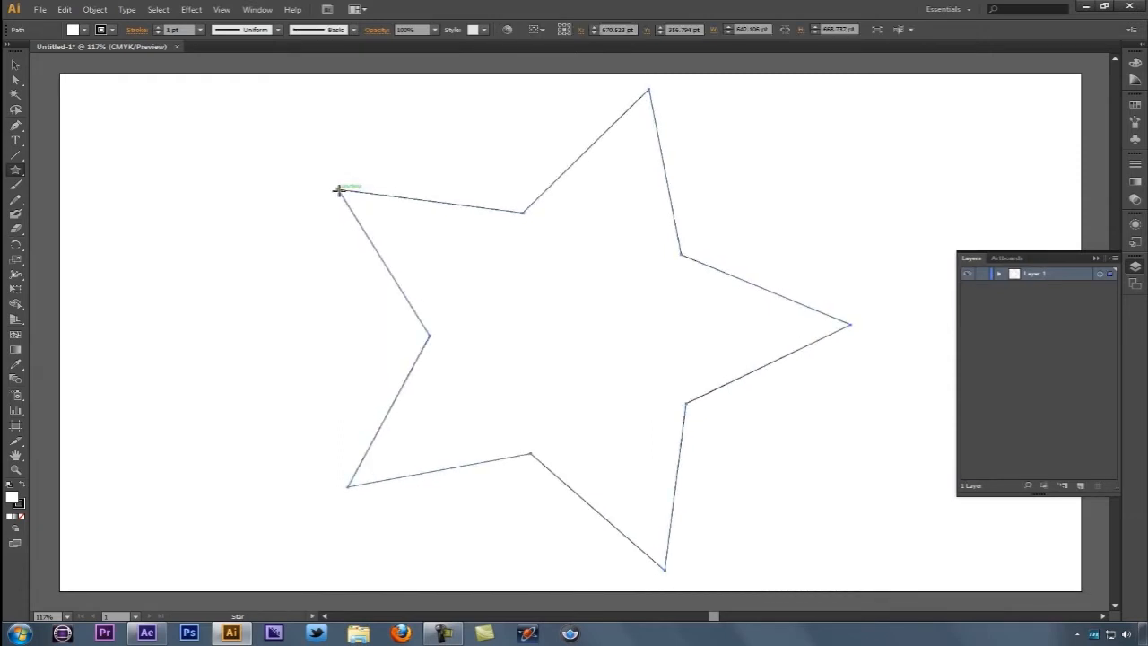
pyautogui.click(83, 30)
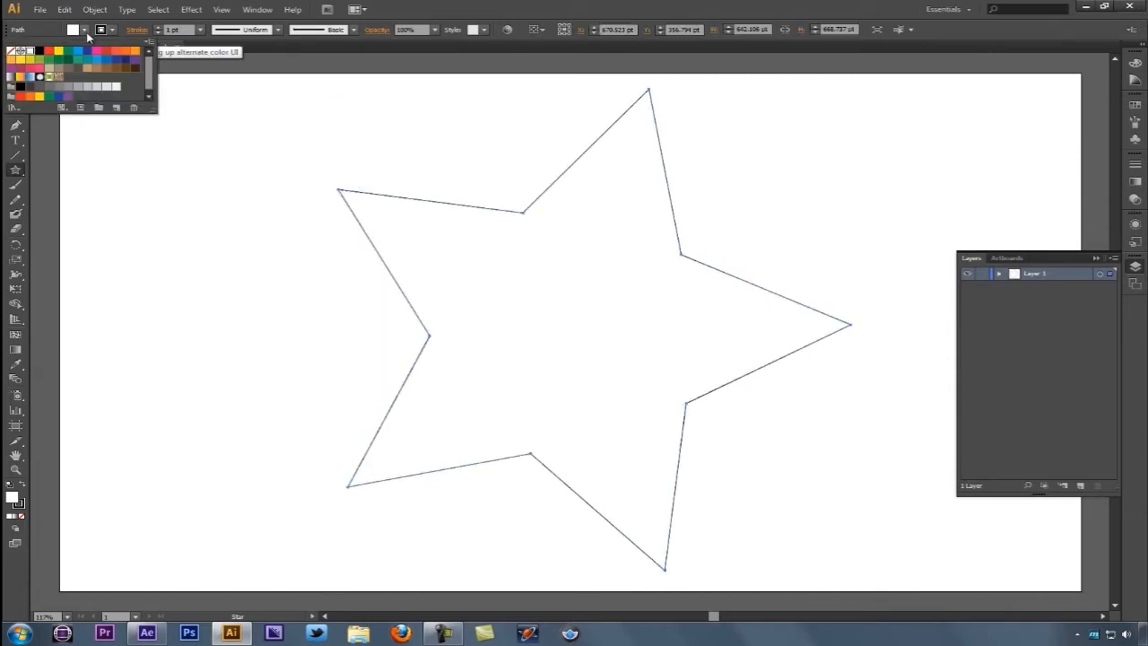
pyautogui.click(40, 59)
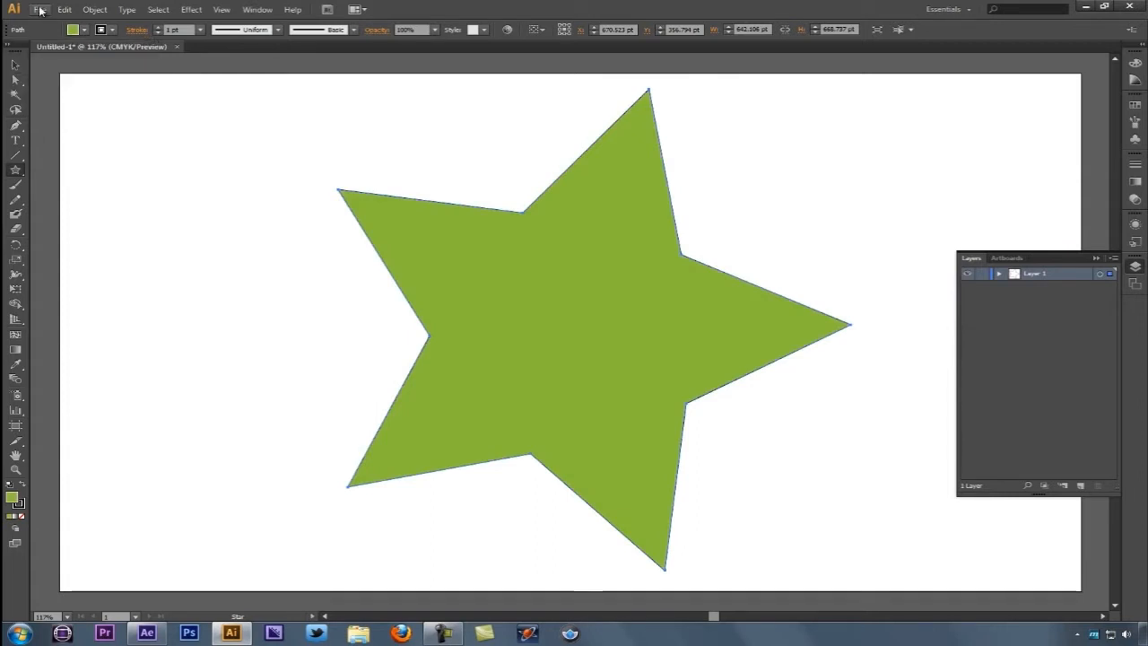
# Save a copy named 'Star from Illustrator' to the Desktop, then minimize Illustrator.
pyautogui.click(40, 9)
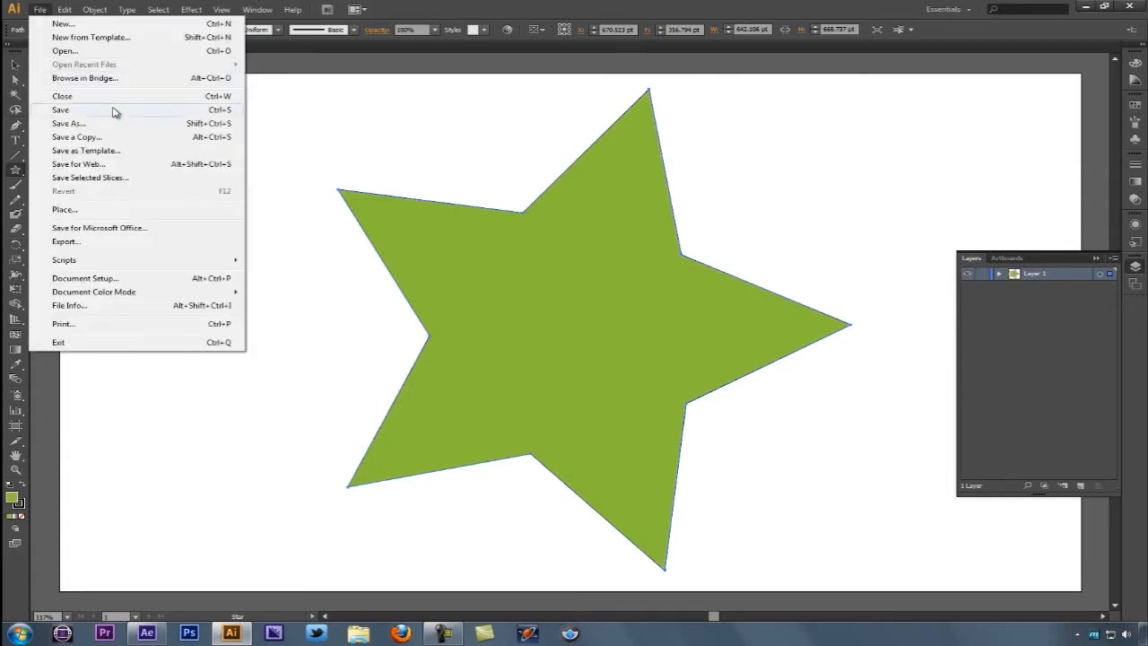
pyautogui.click(76, 136)
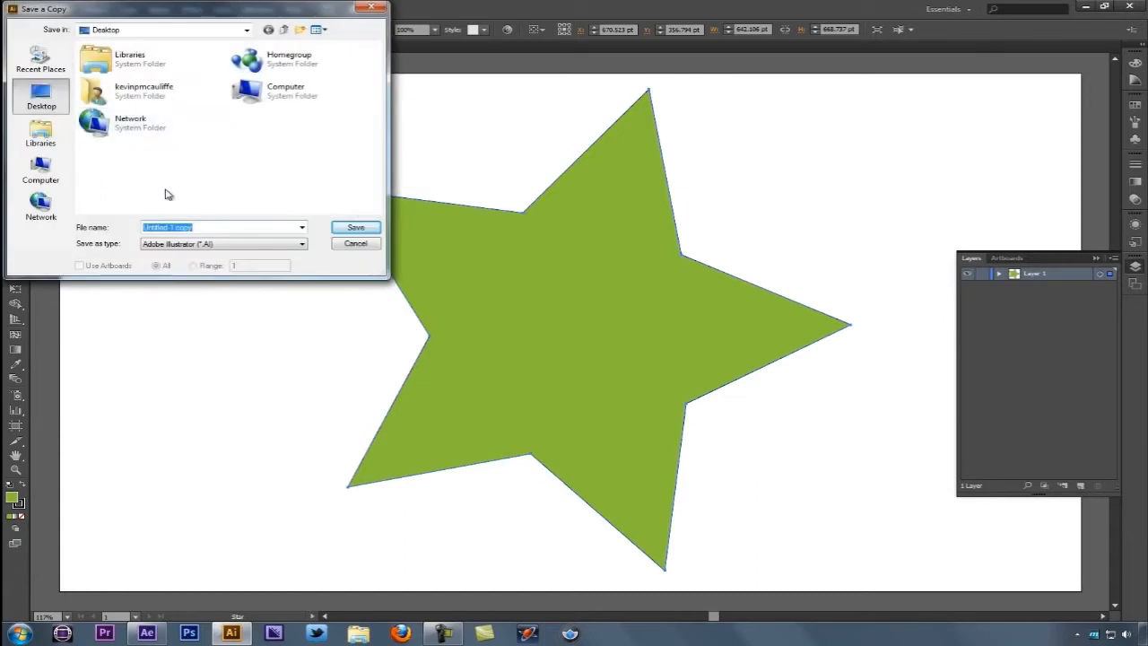
pyautogui.moveTo(235, 248)
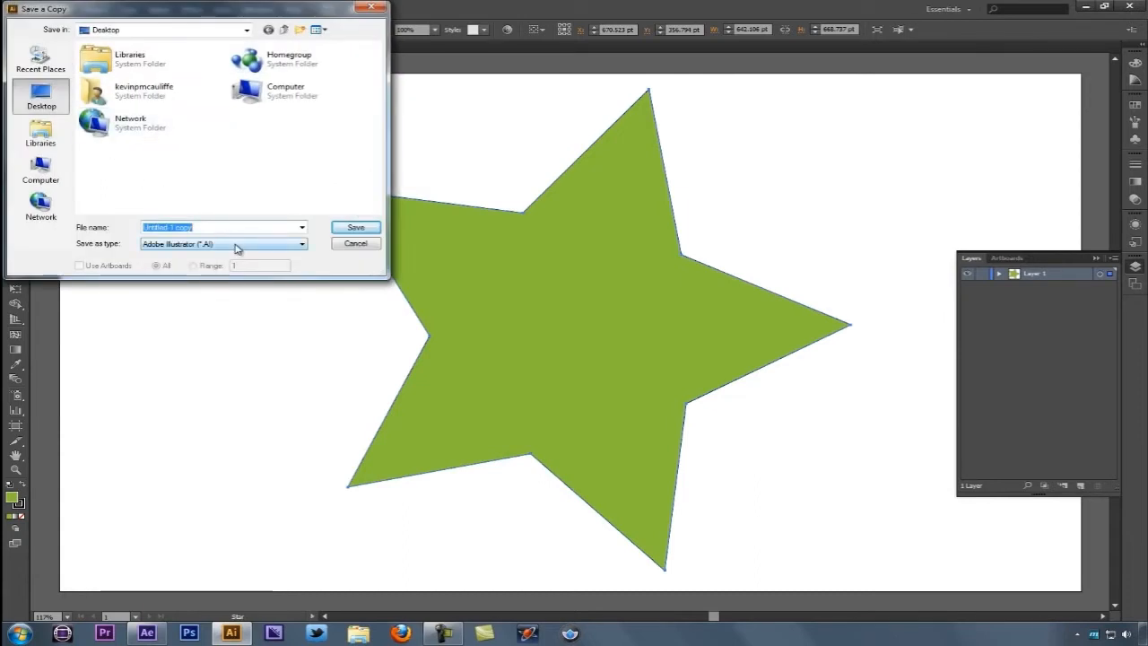
pyautogui.write('Star for')
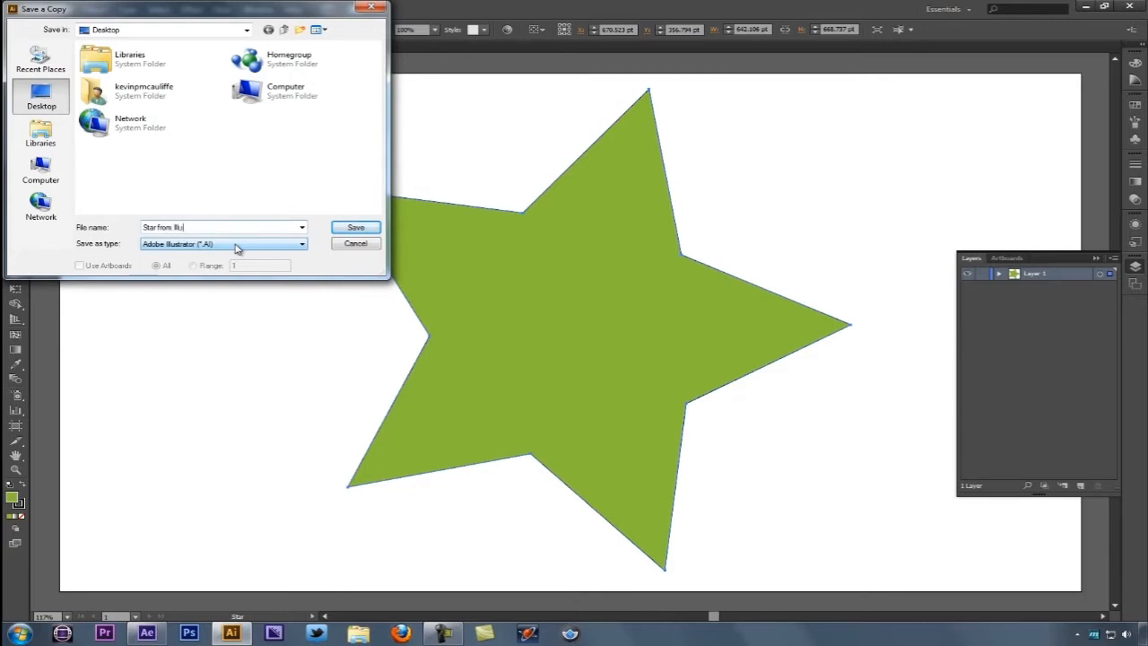
pyautogui.write('Illustrator')
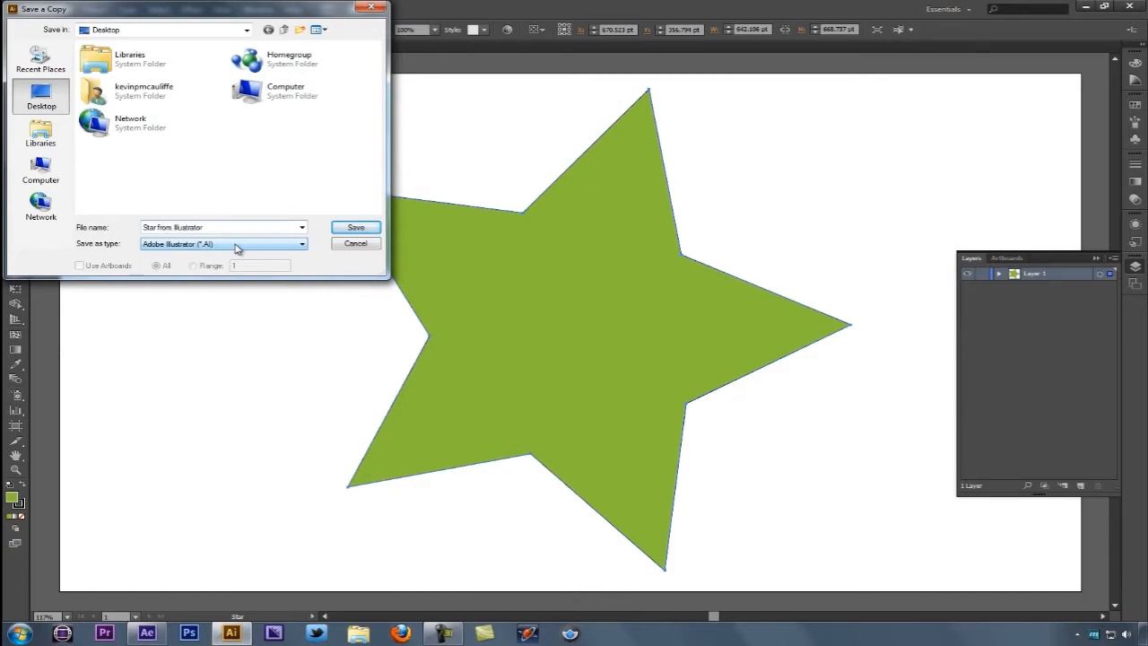
pyautogui.click(355, 226)
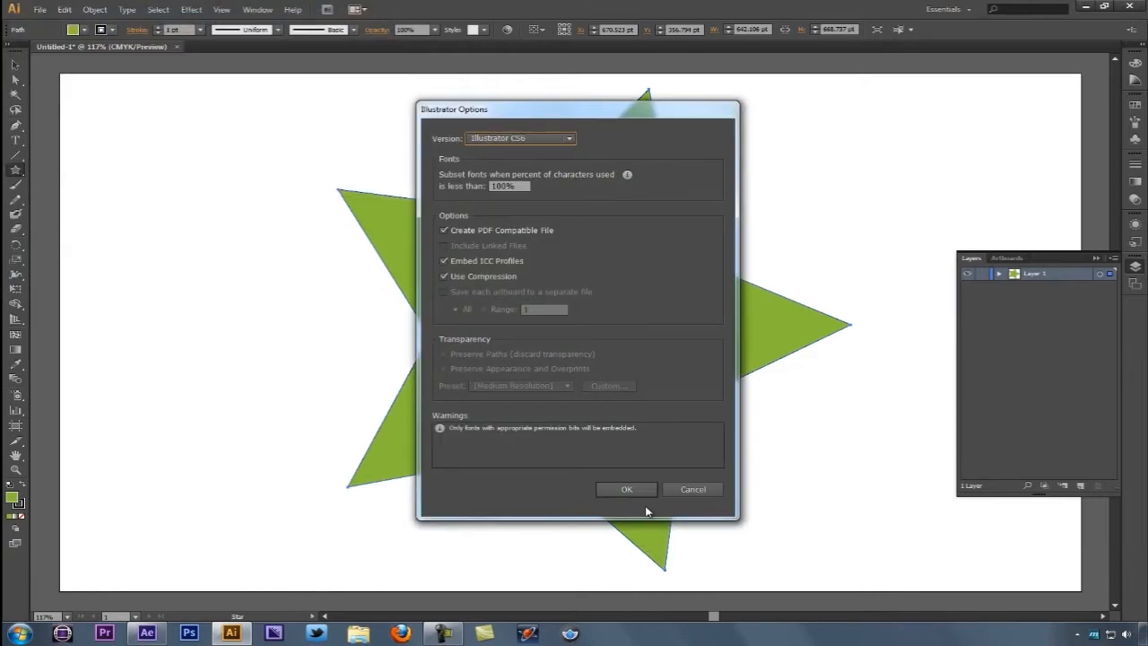
pyautogui.click(626, 489)
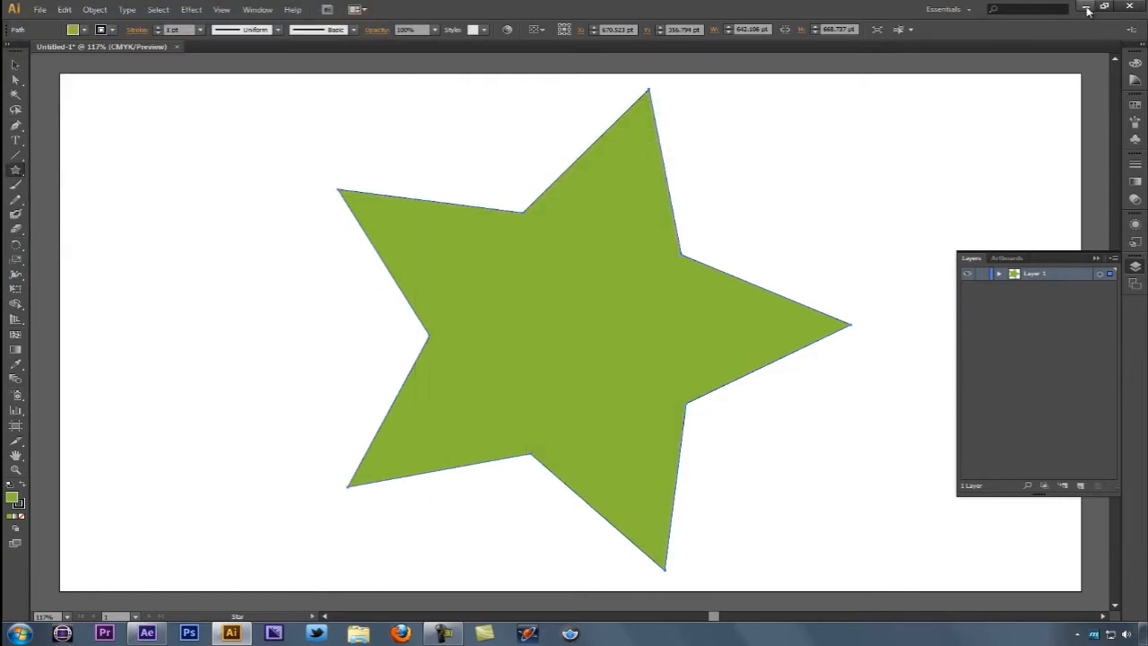
pyautogui.click(146, 632)
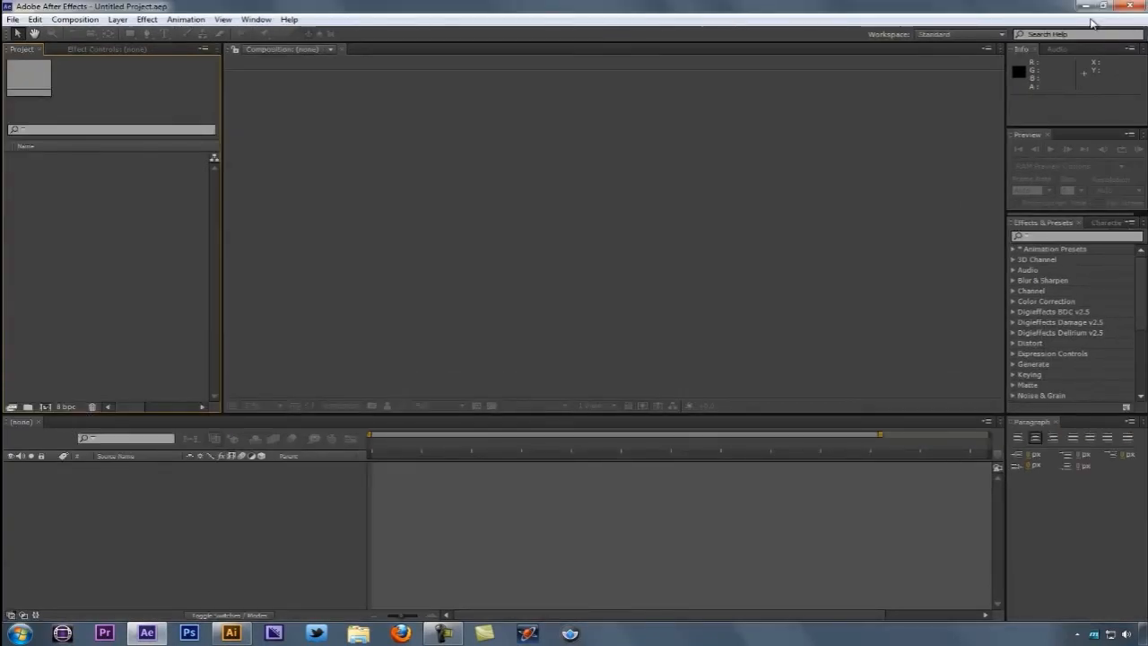
pyautogui.moveTo(173, 255)
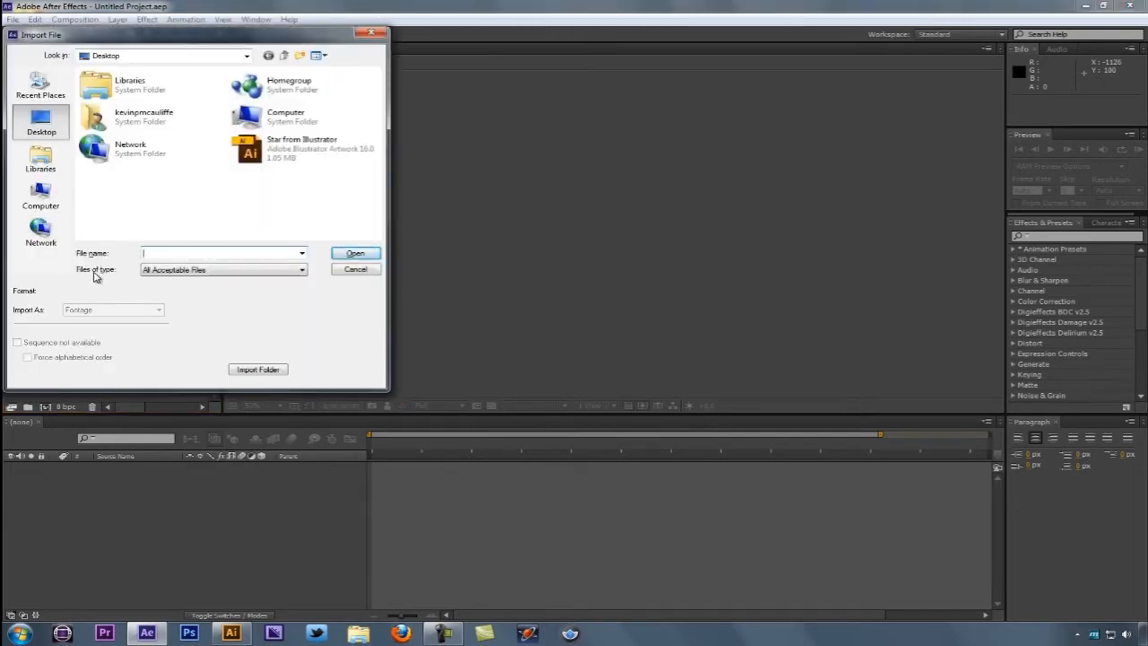
# Import the Star from Illustrator file into After Effects.
pyautogui.click(305, 148)
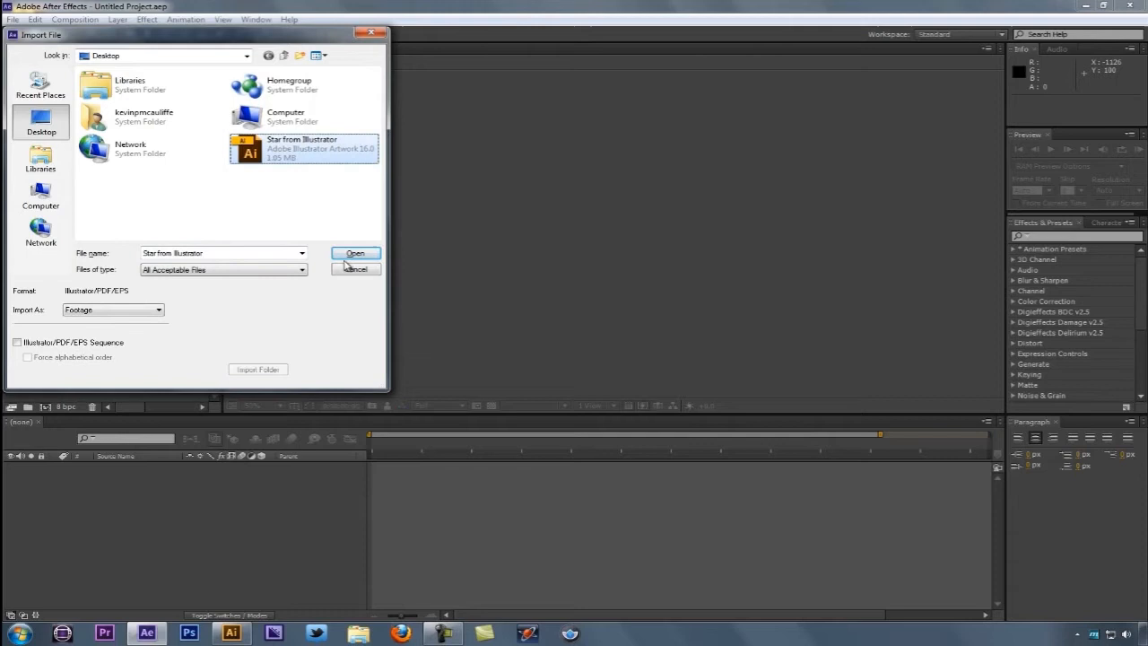
pyautogui.click(355, 253)
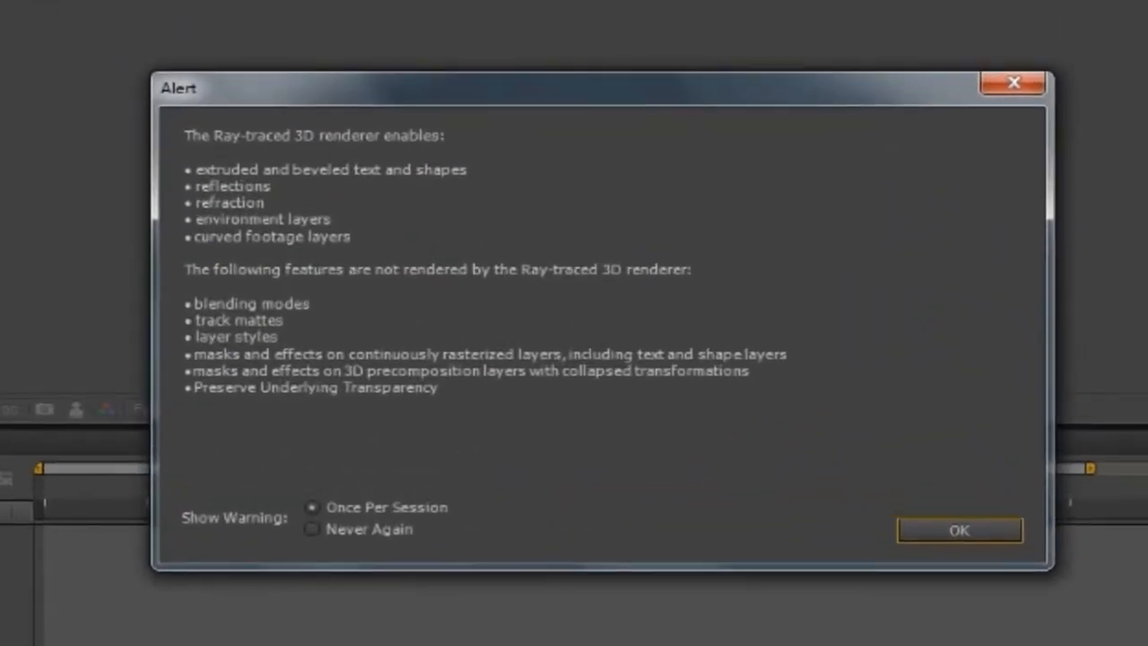
pyautogui.moveTo(511, 363)
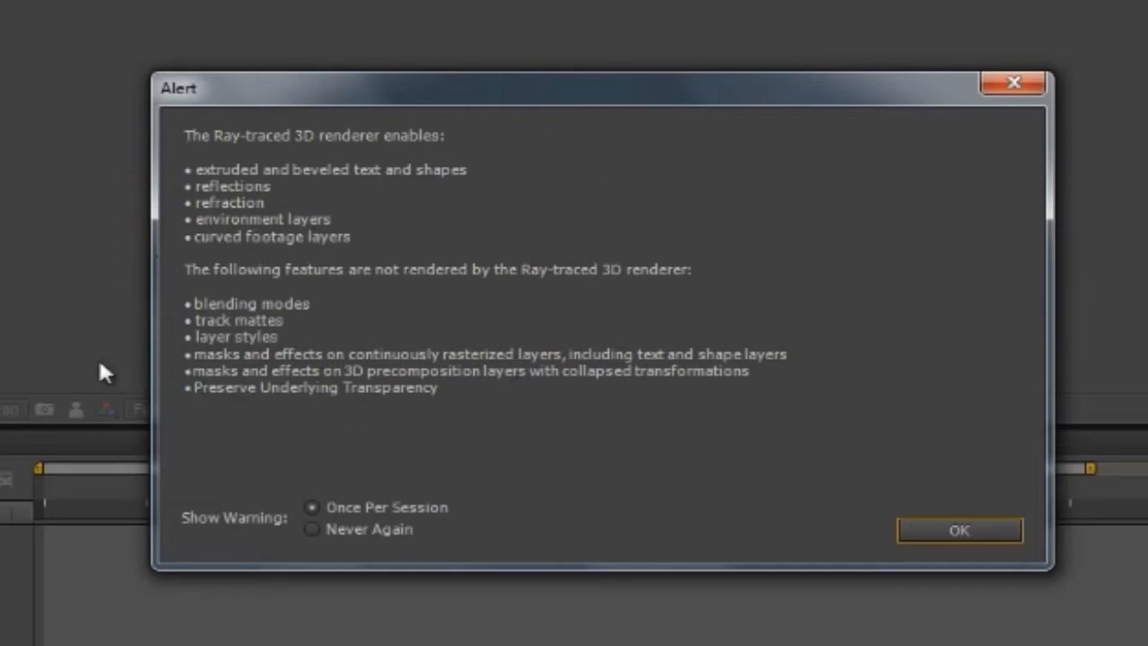
# Dismiss the Ray-traced 3D alert and expand the star layer's Geometry Options.
pyautogui.click(958, 529)
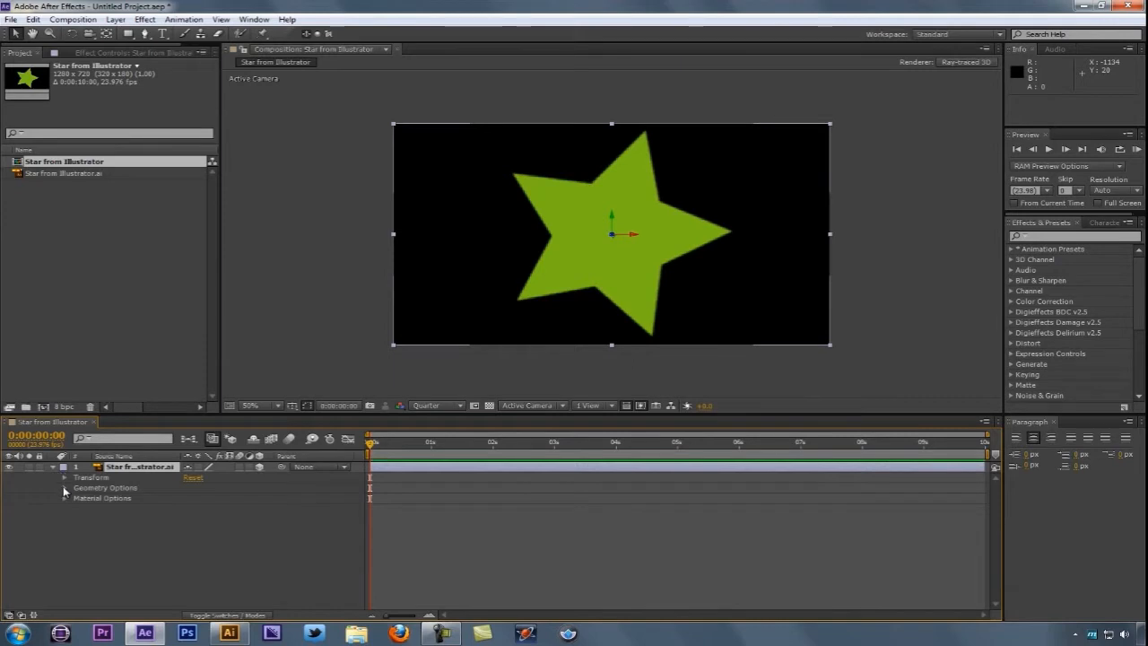
pyautogui.click(64, 487)
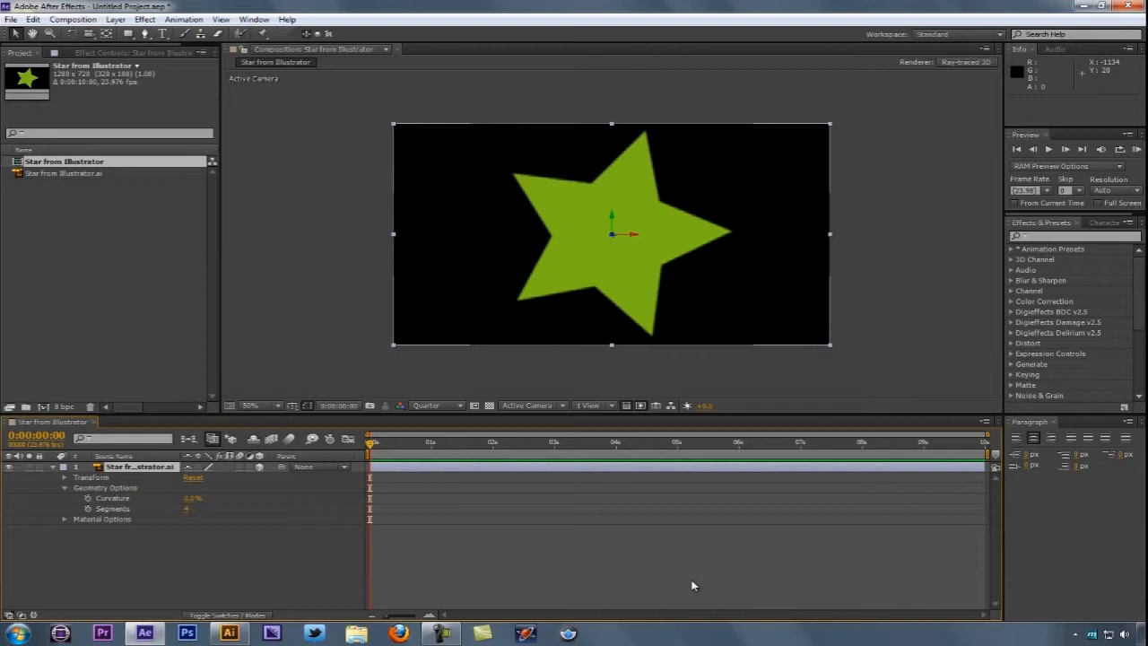
pyautogui.moveTo(281, 481)
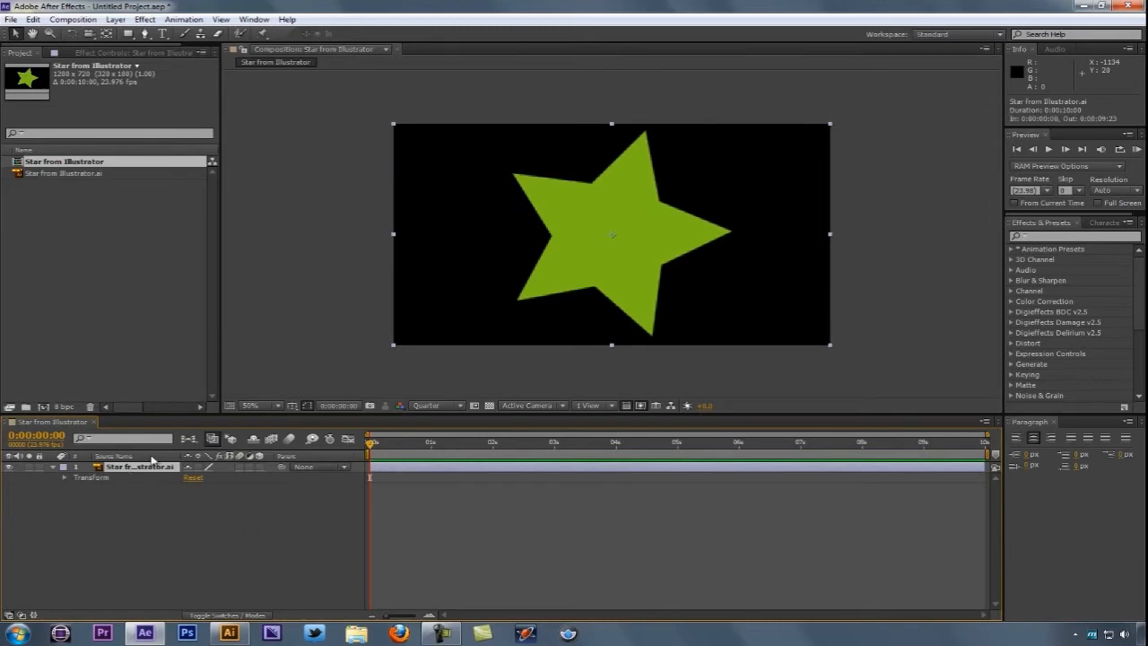
# Create the 'Star from Illustrator Outlines' shape layer from the vector star layer.
pyautogui.click(120, 8)
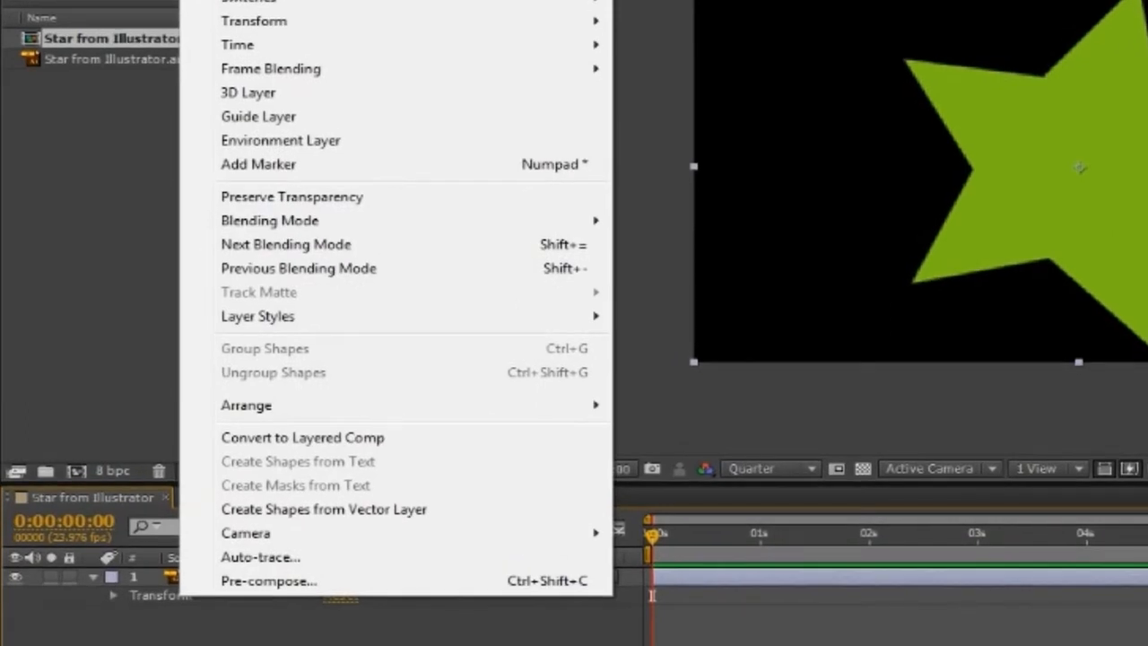
pyautogui.moveTo(323, 509)
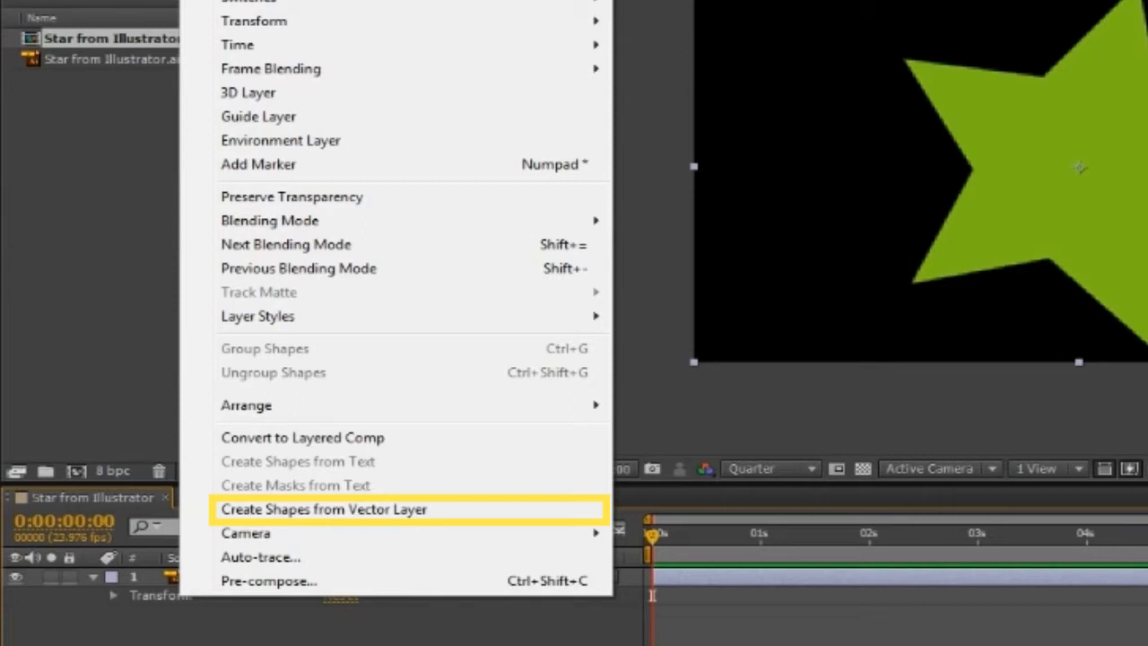
pyautogui.moveTo(223, 82)
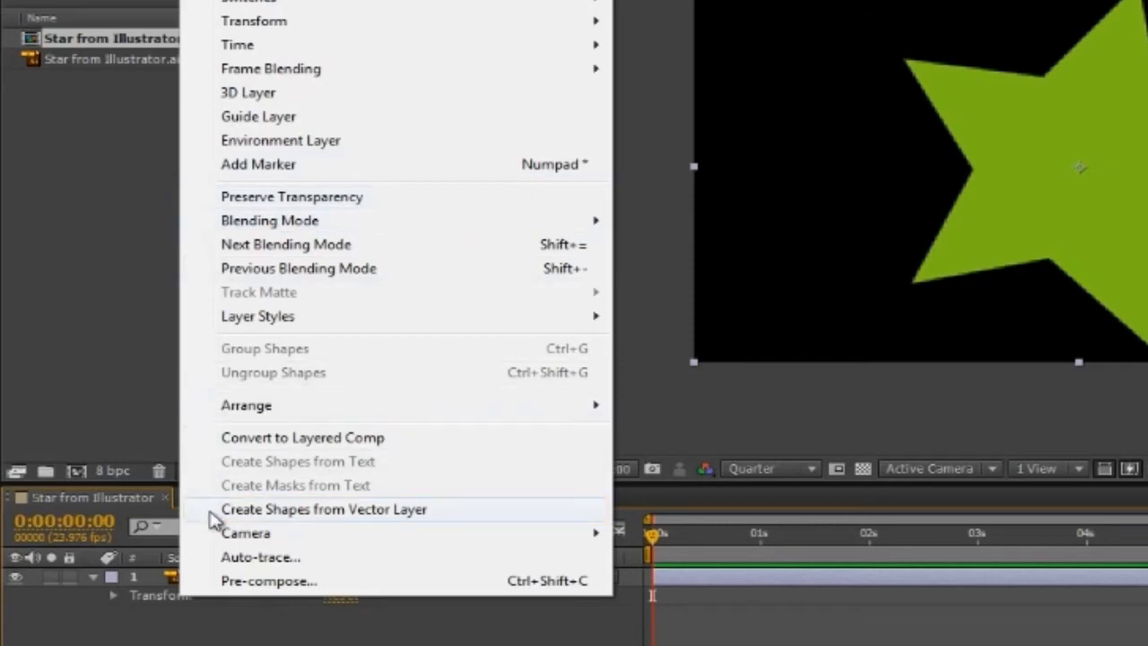
pyautogui.click(324, 509)
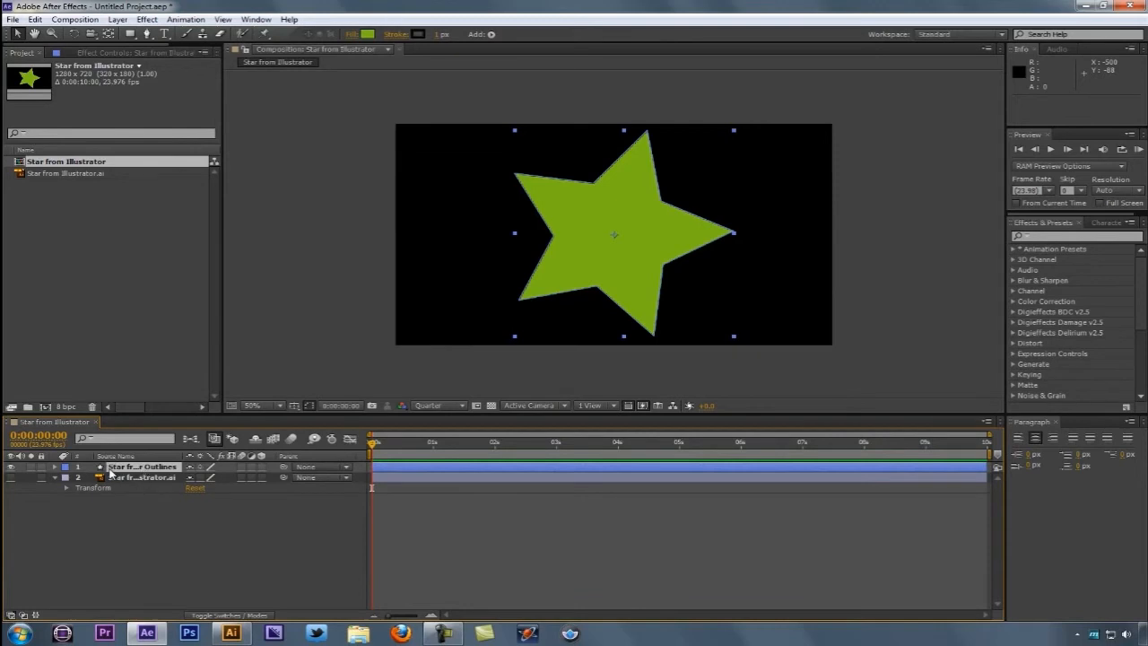
pyautogui.moveTo(147, 484)
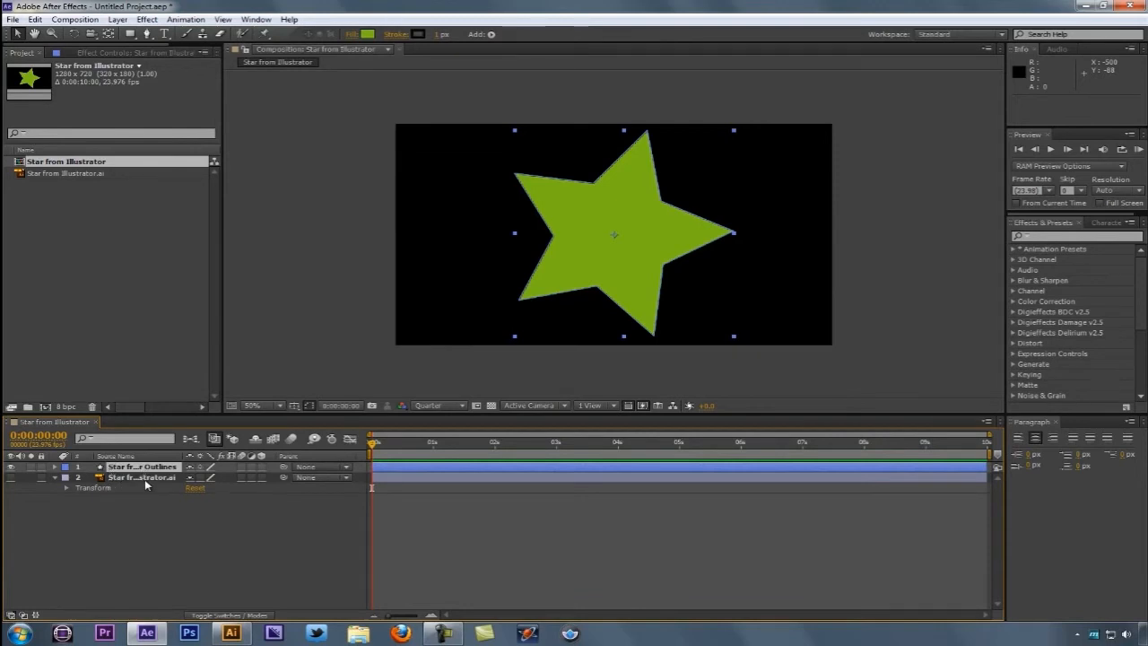
pyautogui.moveTo(63, 492)
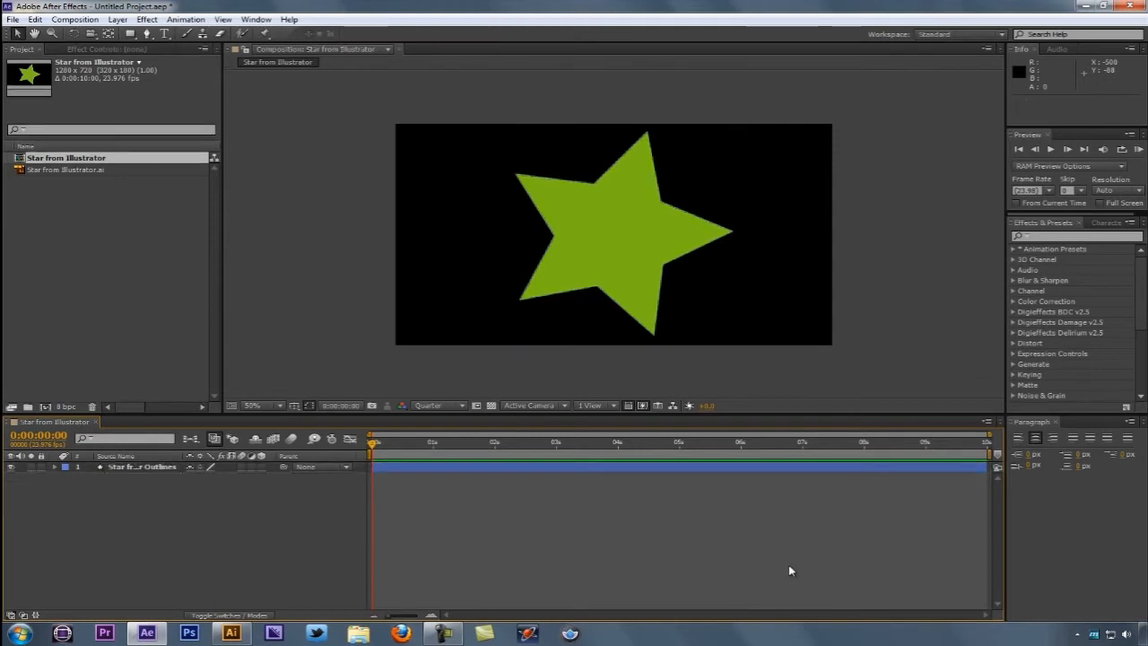
# Enable 3D on the star shape layer and edit its Extrusion Depth.
pyautogui.click(140, 467)
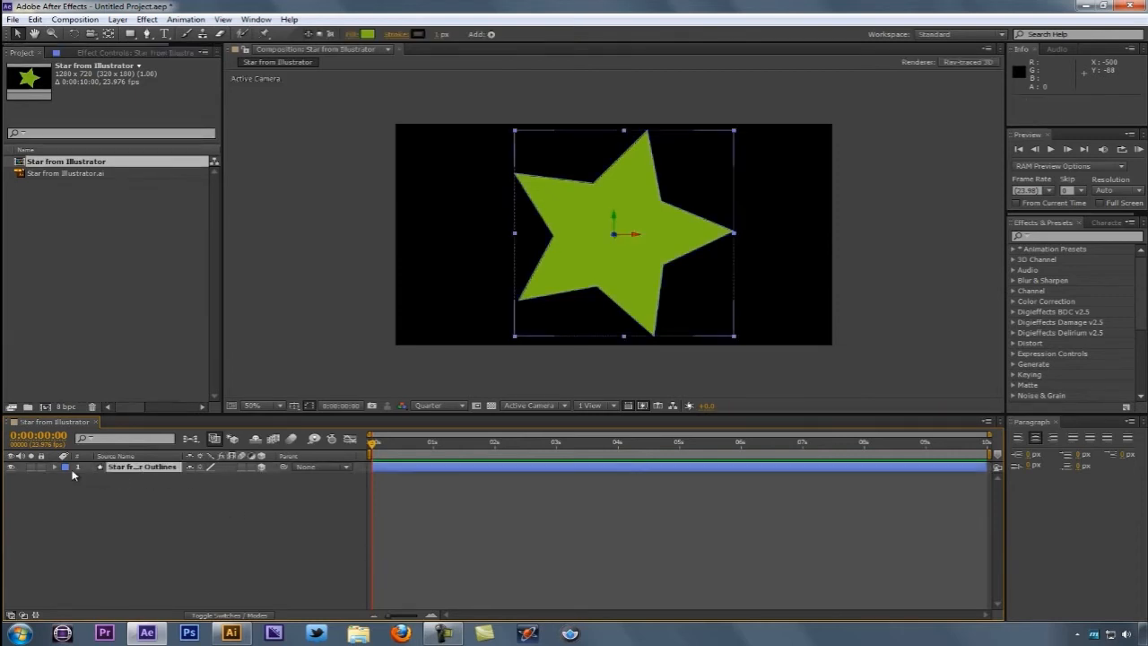
pyautogui.click(54, 467)
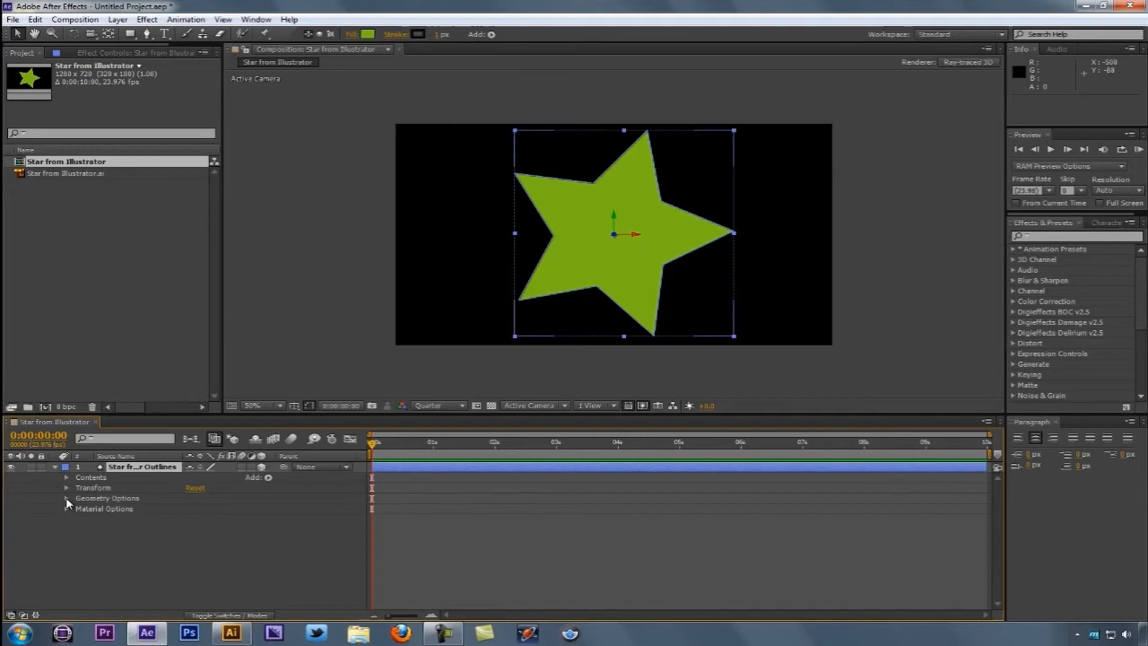
pyautogui.click(66, 498)
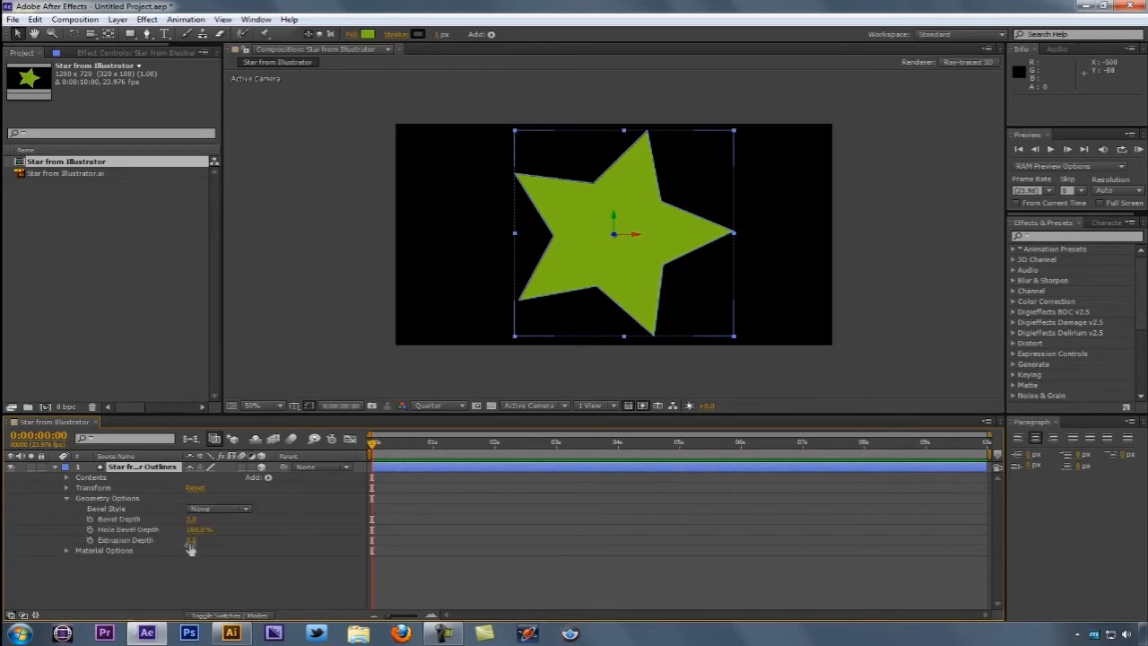
pyautogui.doubleClick(198, 539)
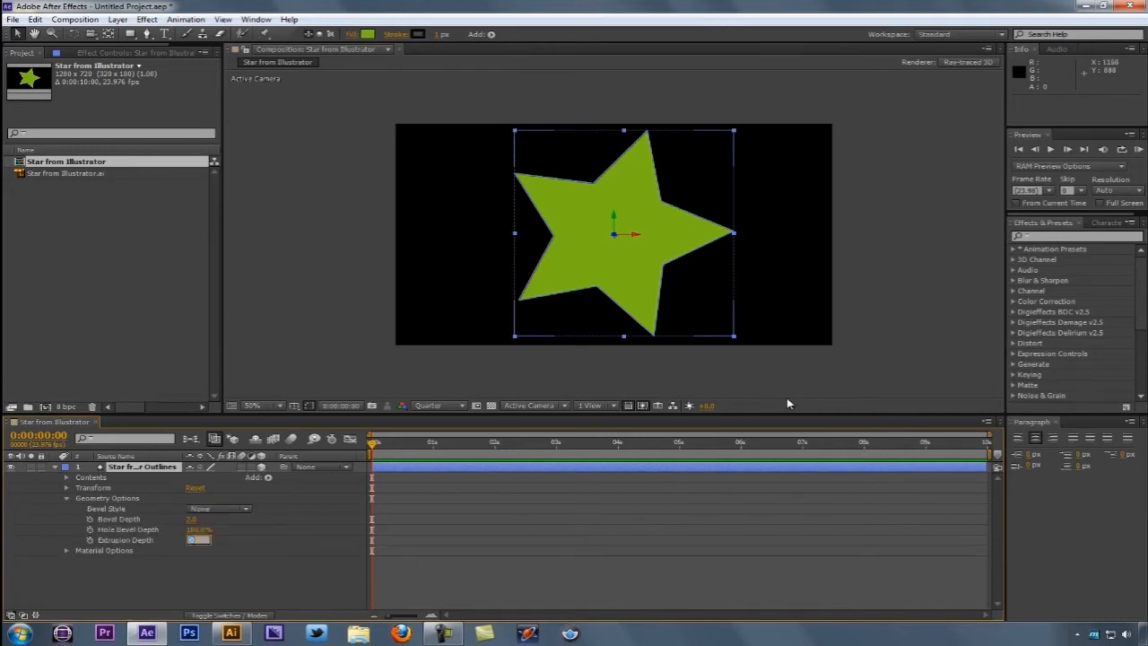
pyautogui.moveTo(865, 400)
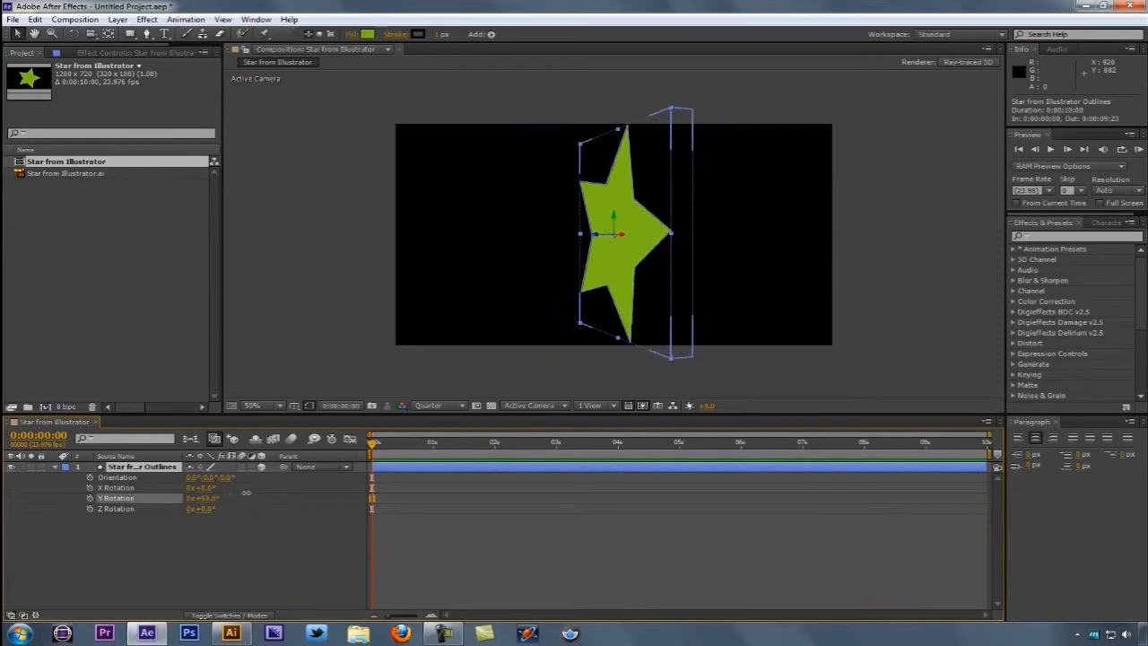
# Scrub the star's Y Rotation to about 29° and open the stroke colour picker.
pyautogui.moveTo(206, 497); pyautogui.dragTo(266, 493)
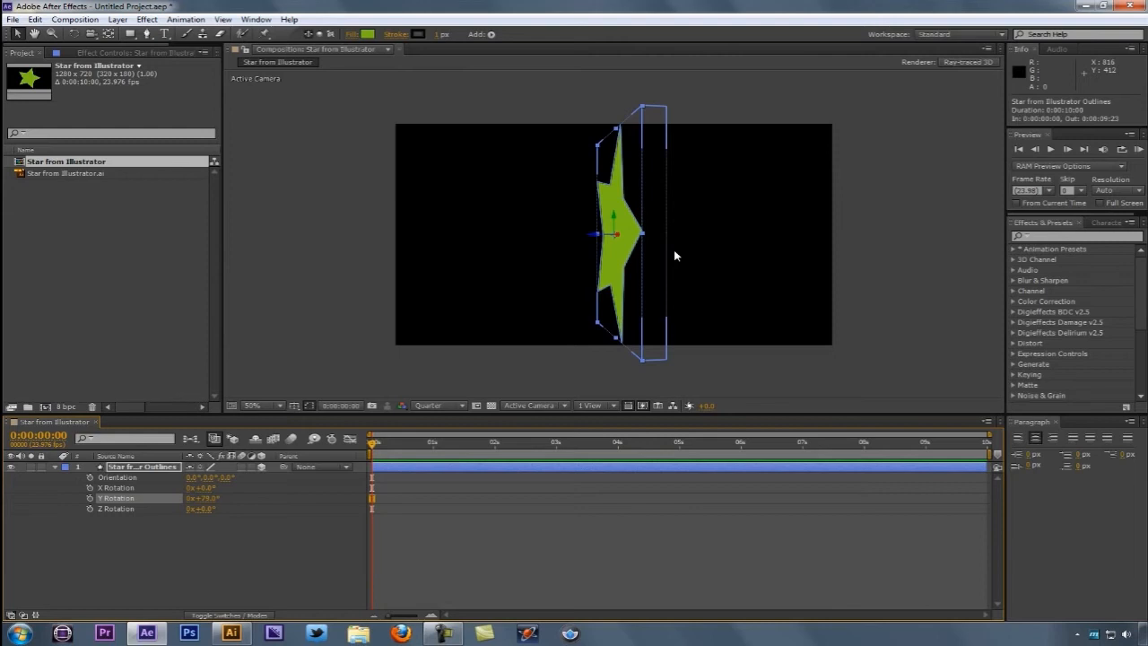
pyautogui.moveTo(660, 254)
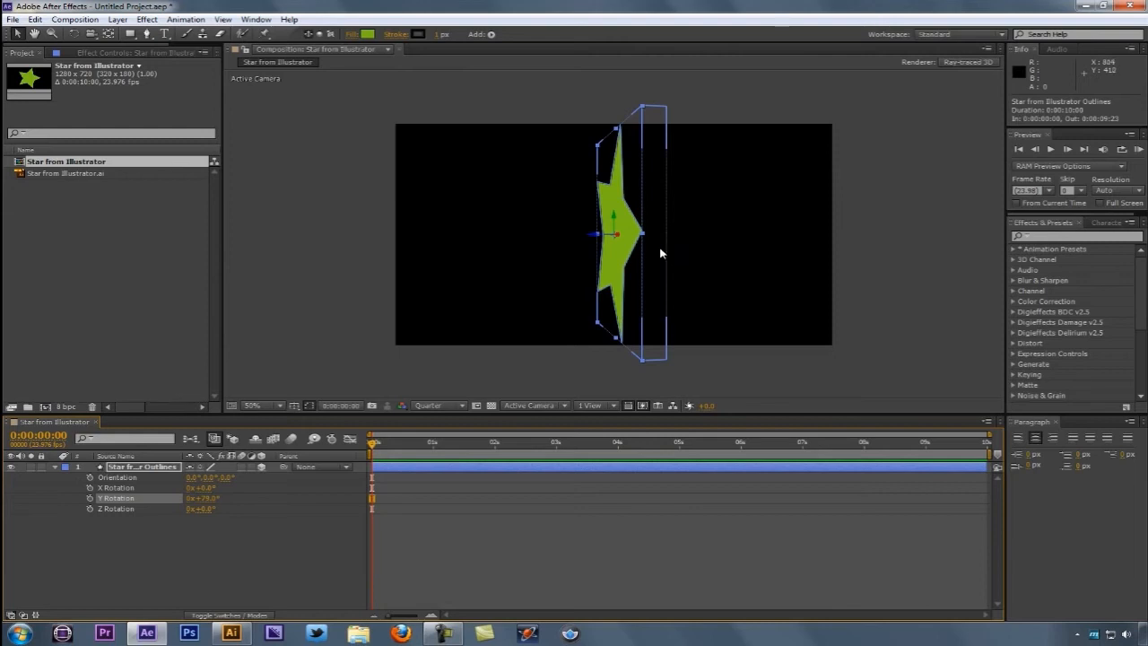
pyautogui.moveTo(643, 260)
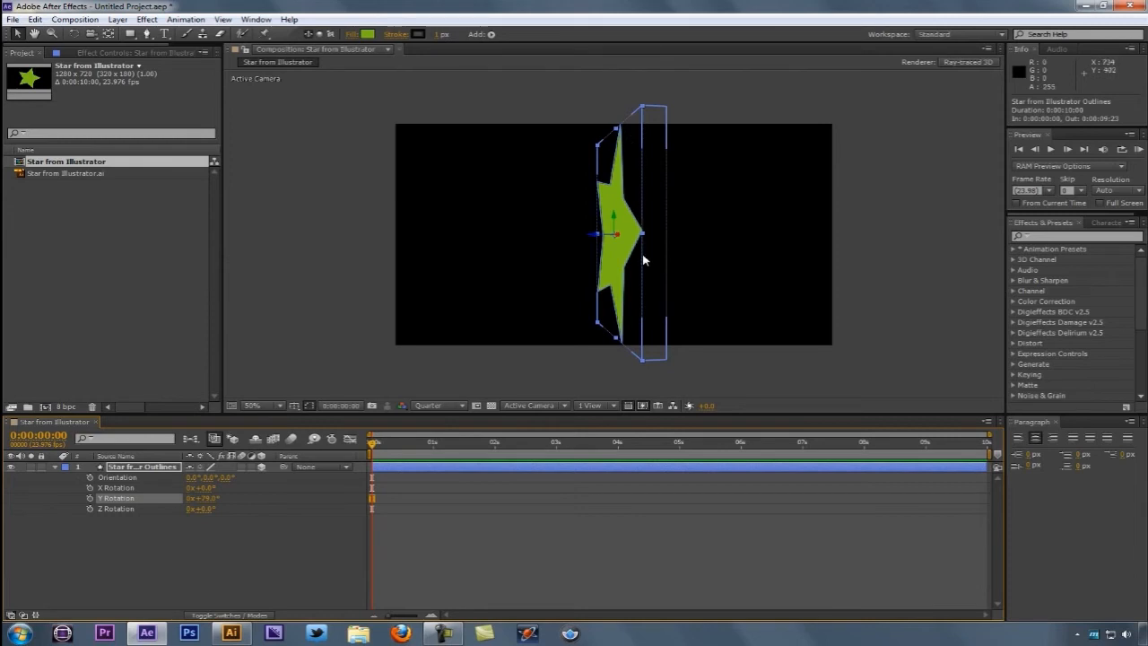
pyautogui.moveTo(423, 43)
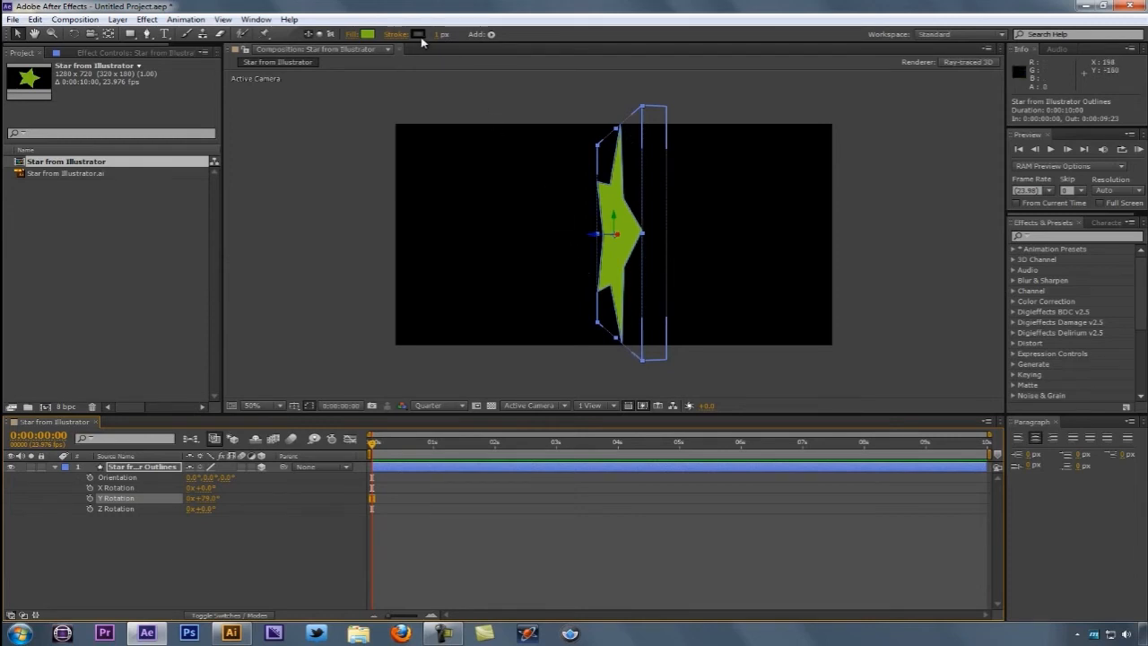
pyautogui.click(417, 34)
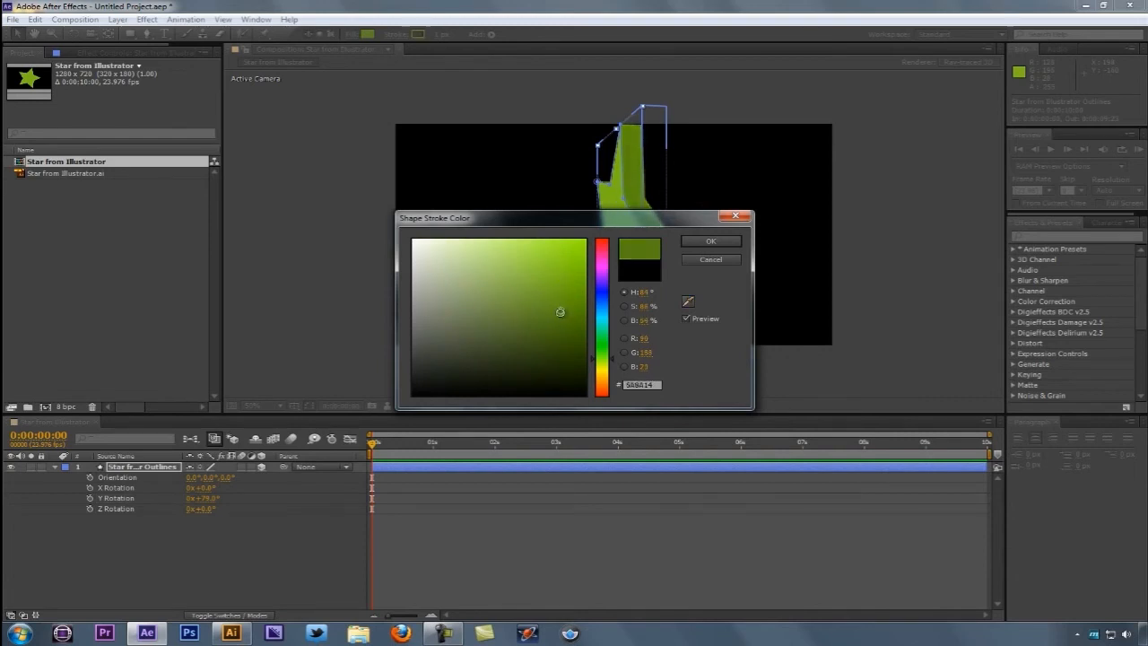
# Confirm green as the star's stroke colour.
pyautogui.click(710, 240)
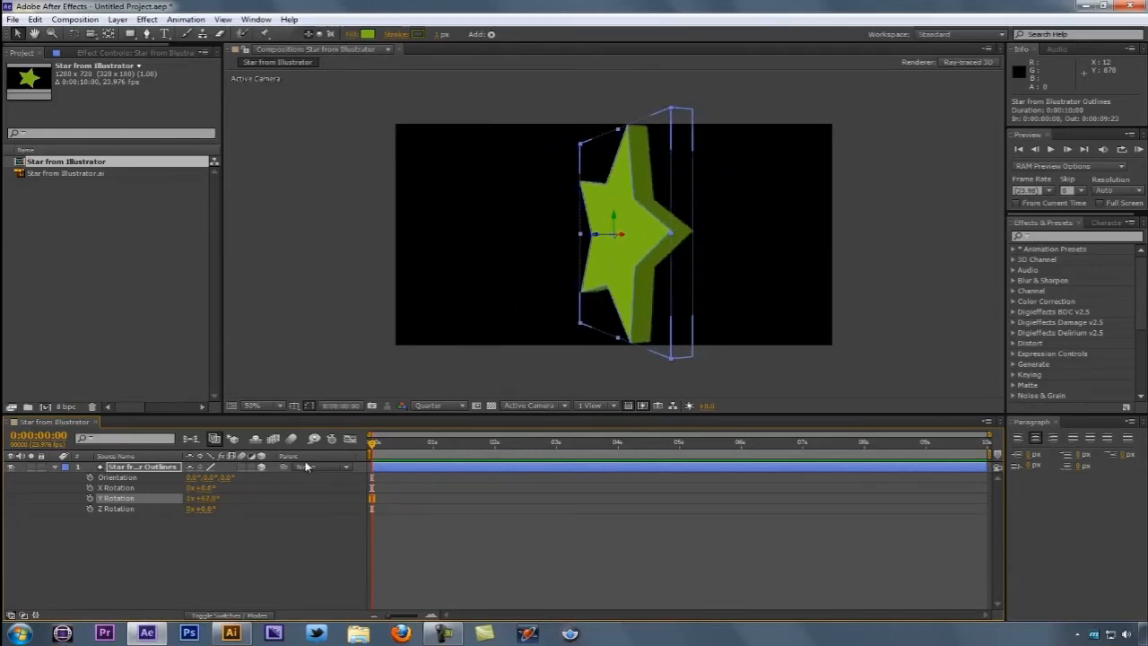
pyautogui.moveTo(307, 463)
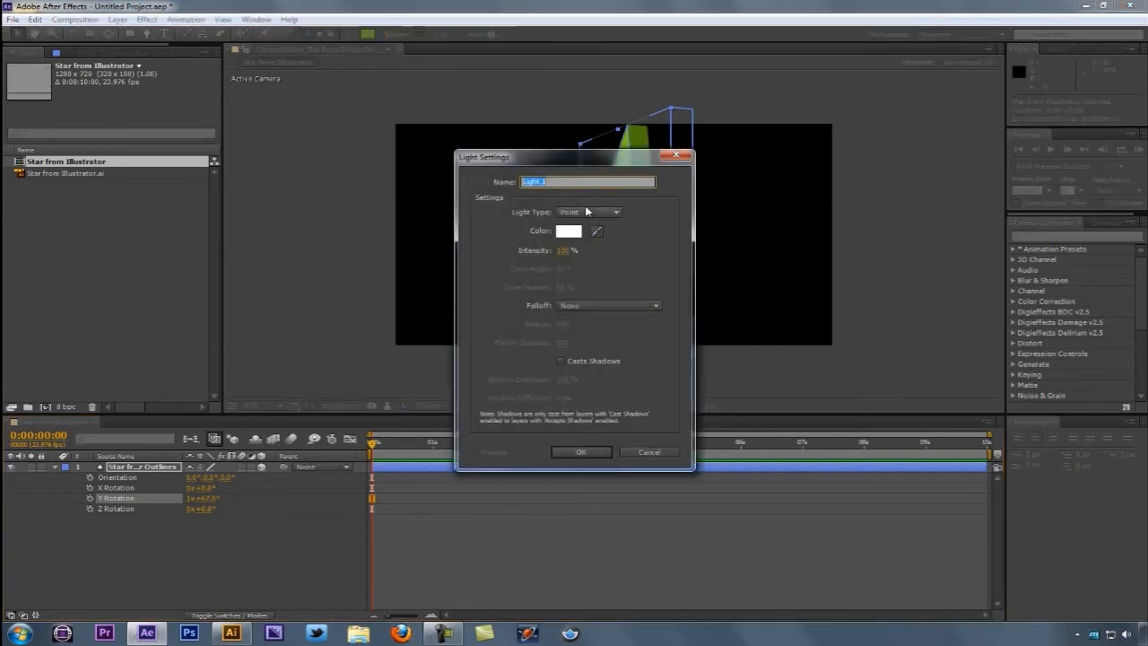
# Create the point light Light 1 and select it for repositioning.
pyautogui.click(580, 451)
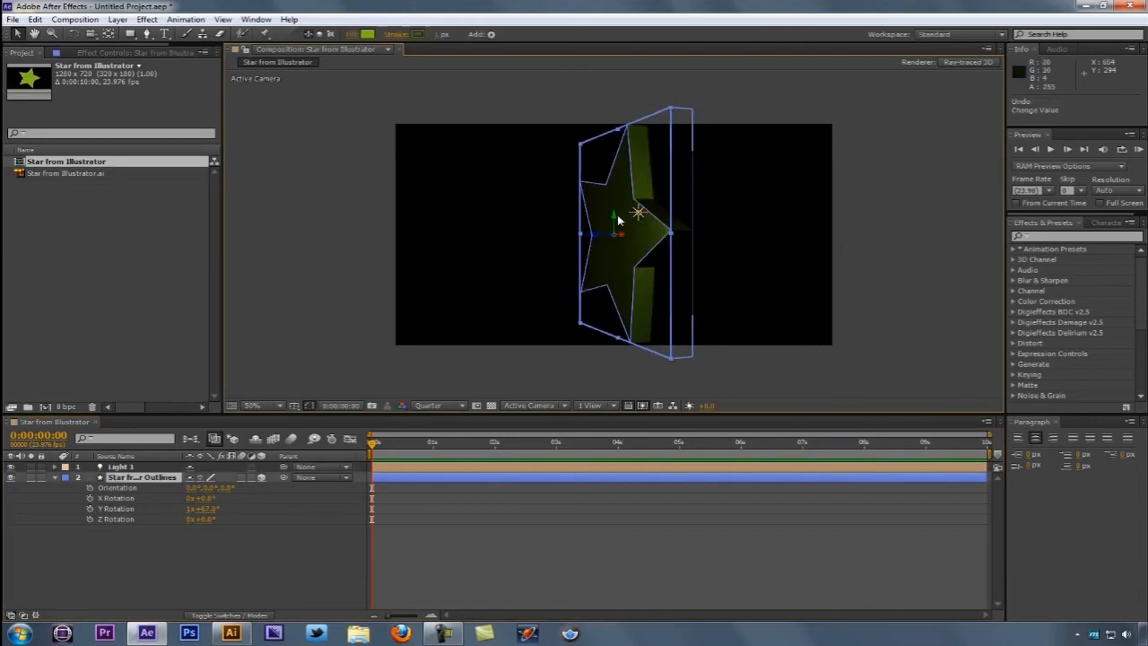
pyautogui.click(121, 466)
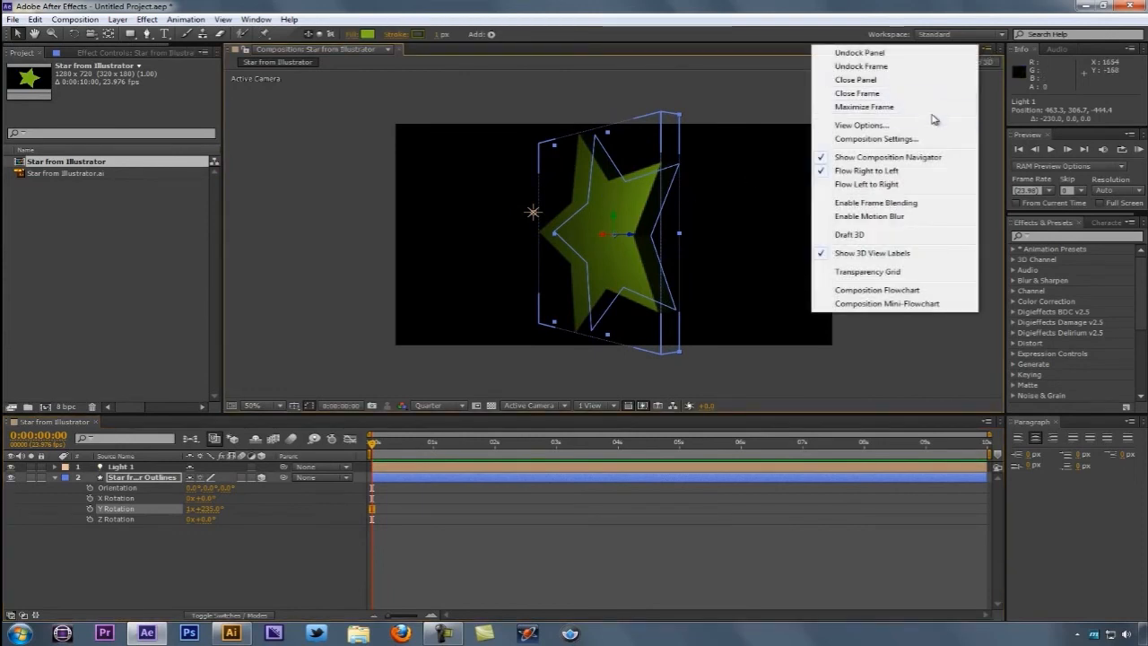
# Turn off Layer Controls in the composition View Options to show the lit star cleanly.
pyautogui.click(860, 125)
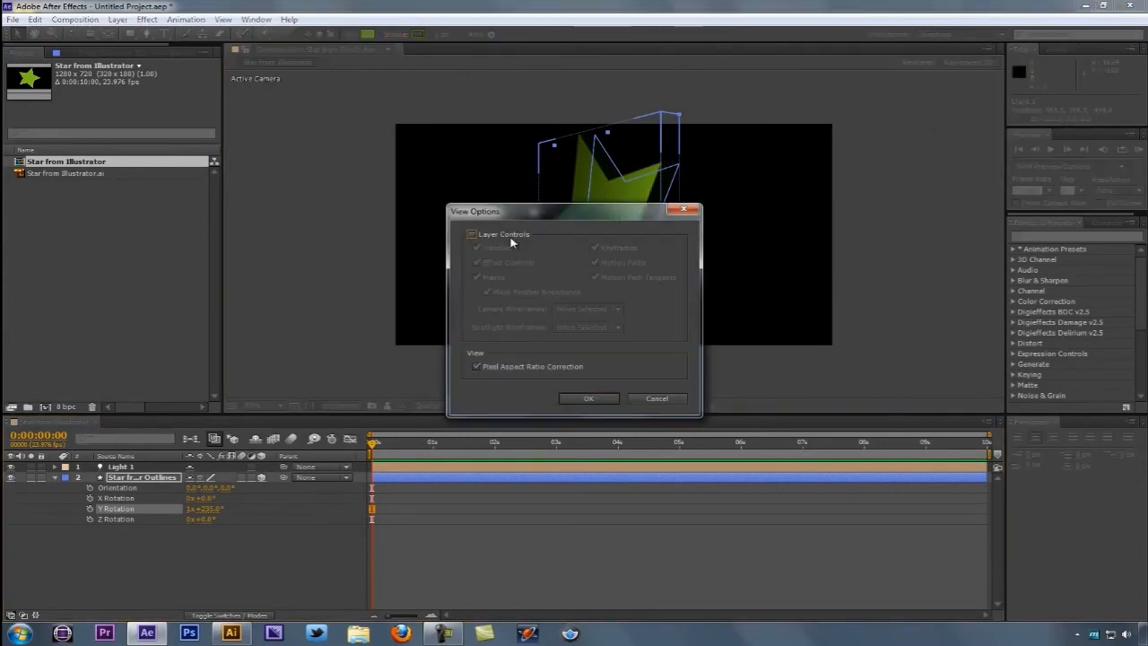
pyautogui.click(588, 398)
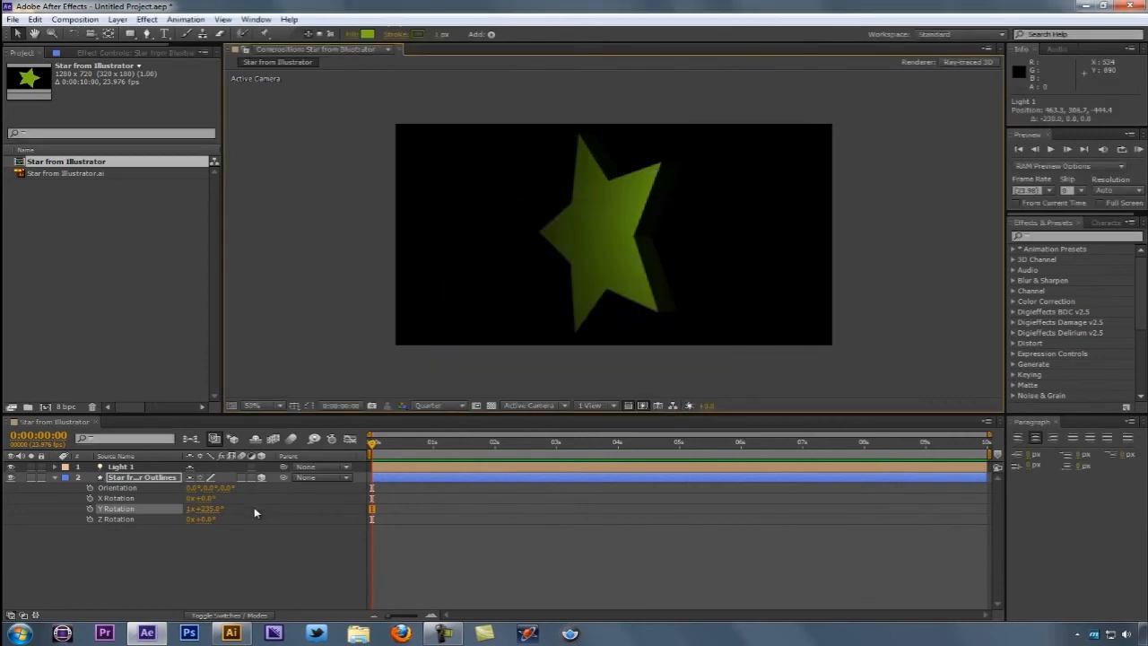